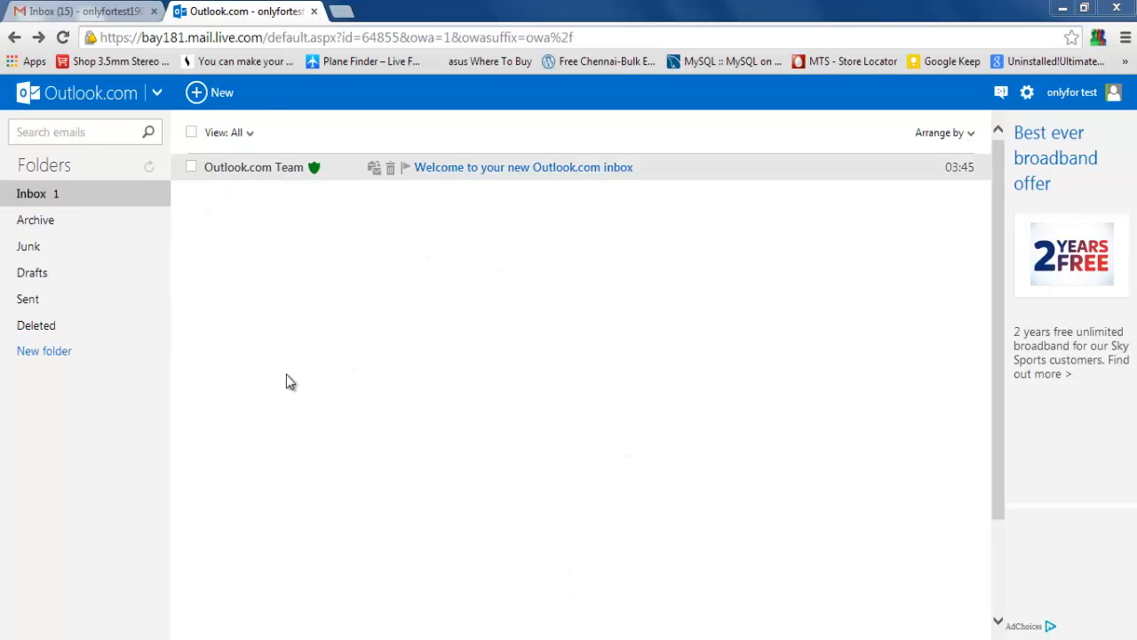
mouse_move(175, 197)
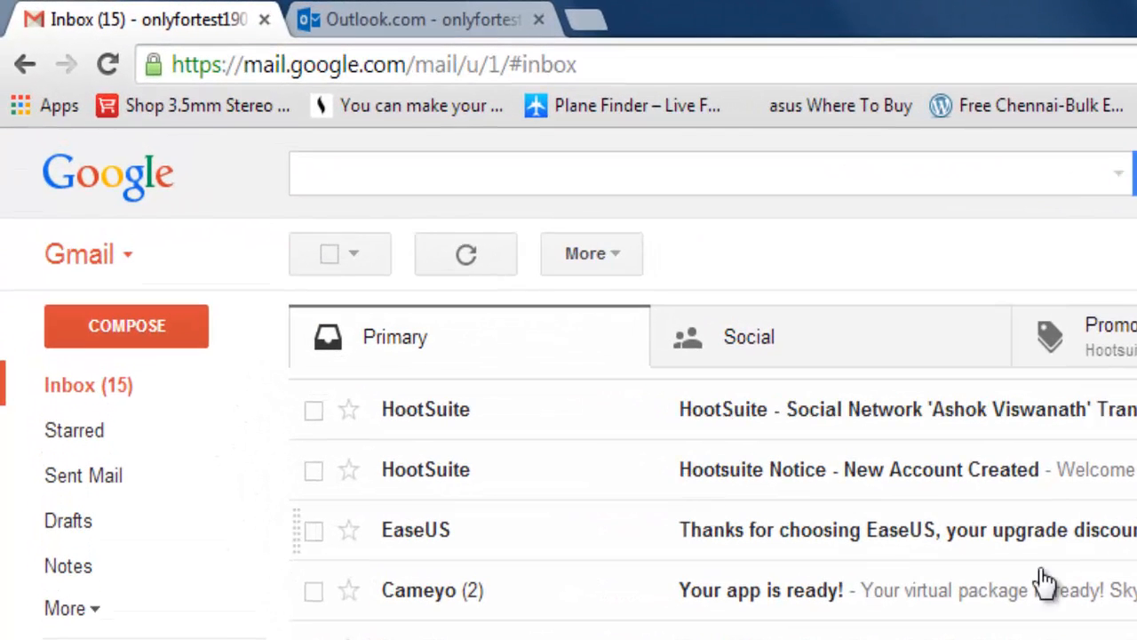
mouse_move(430, 3)
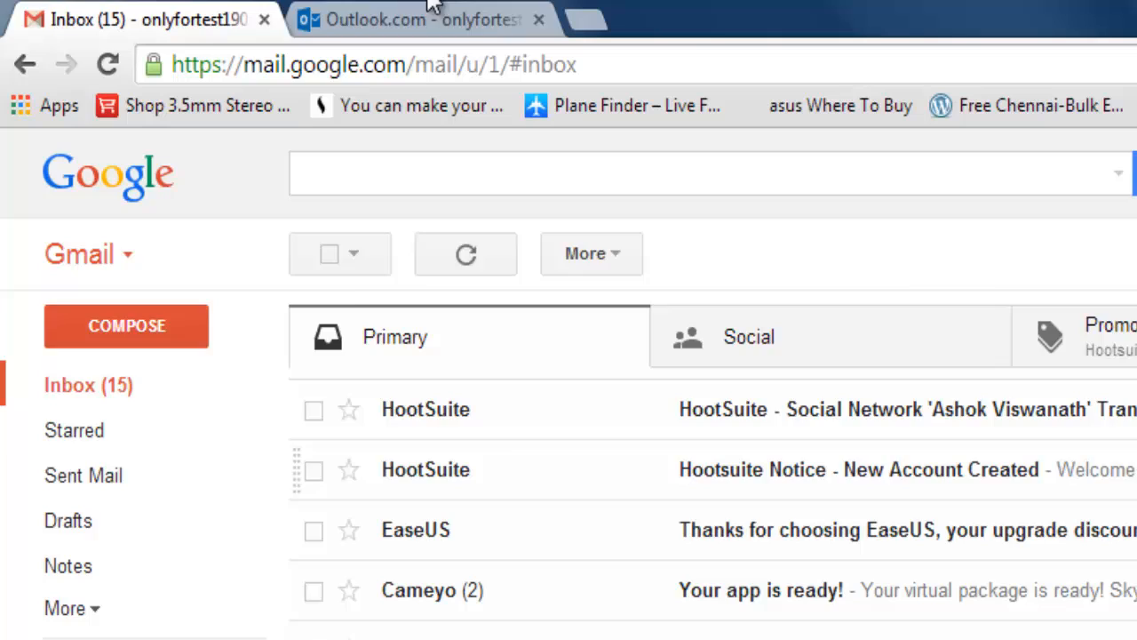
From the Outlook.com inbox, reach the Options page via the gear settings menu
click(418, 20)
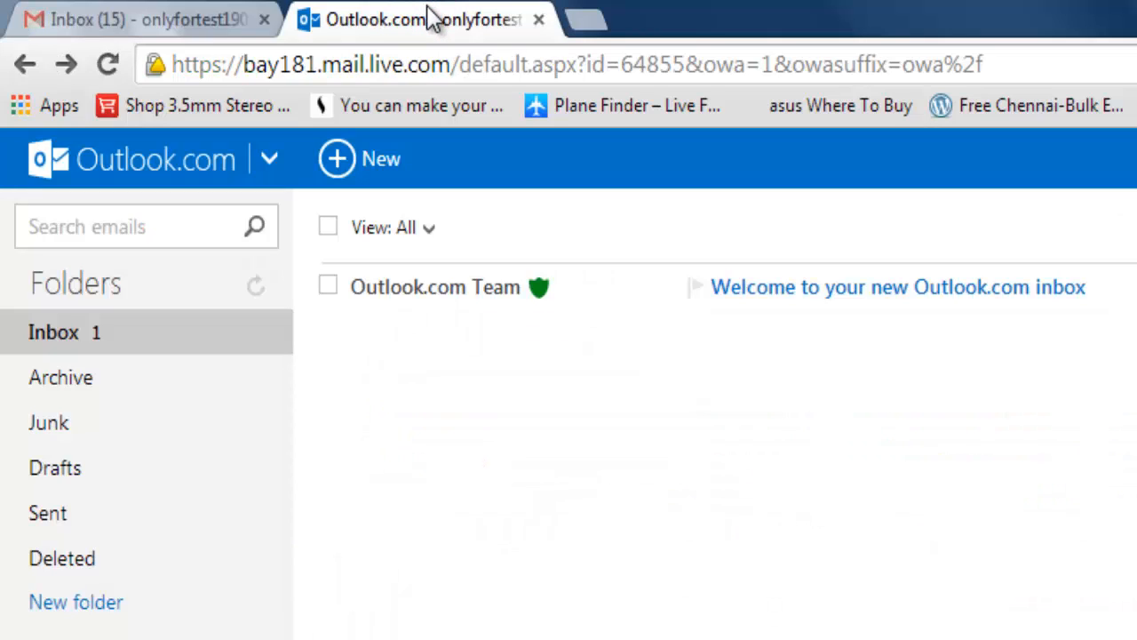
mouse_move(860, 538)
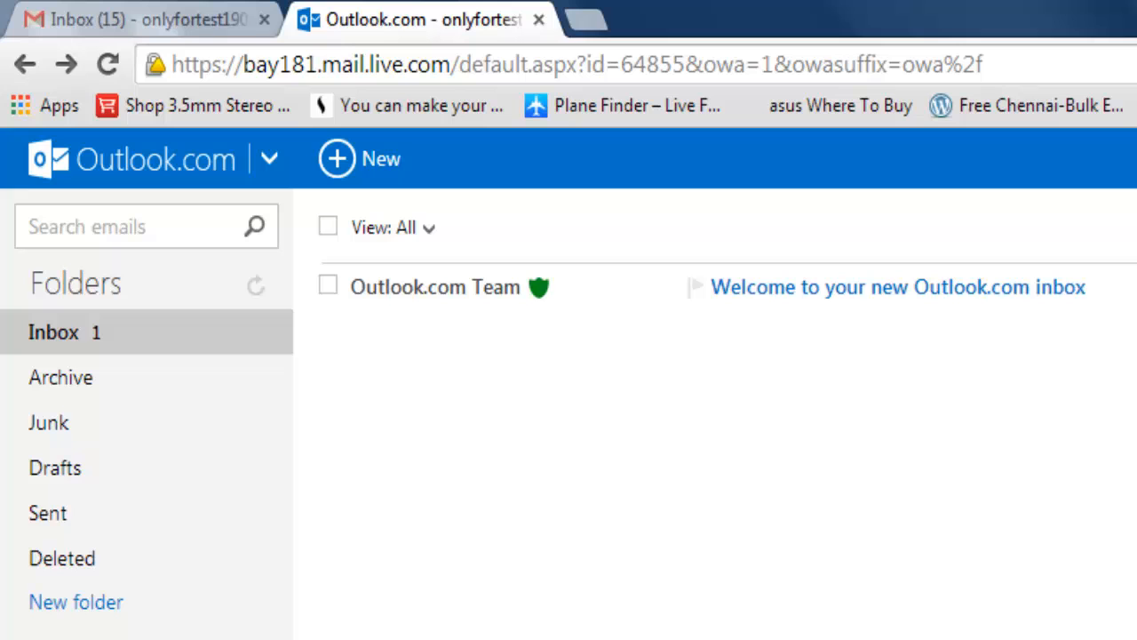
mouse_move(163, 18)
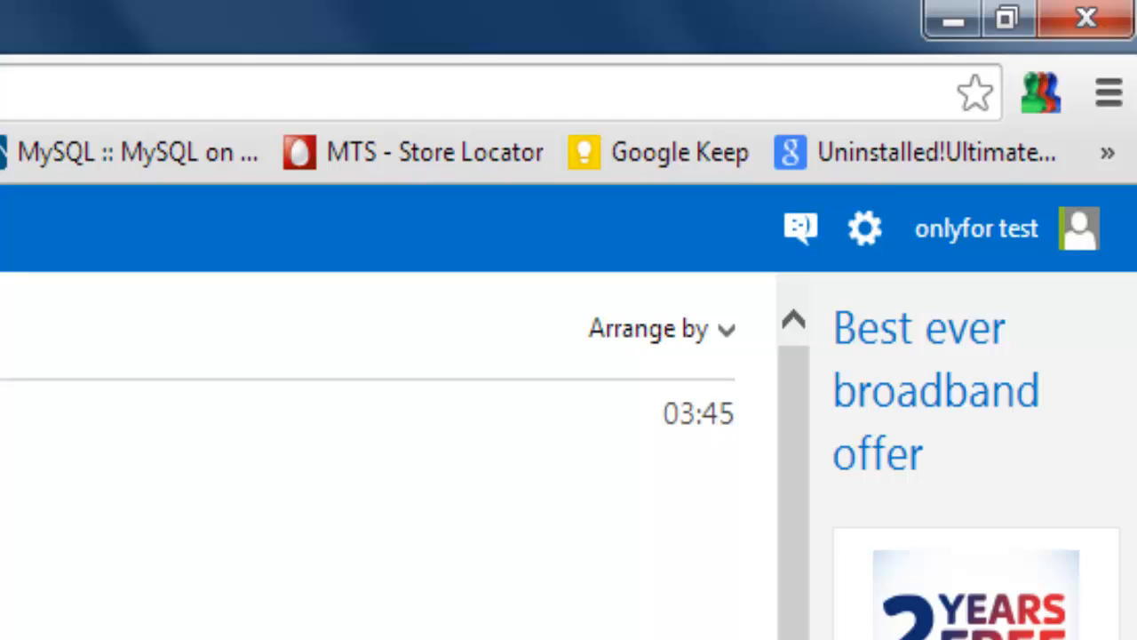
mouse_move(864, 228)
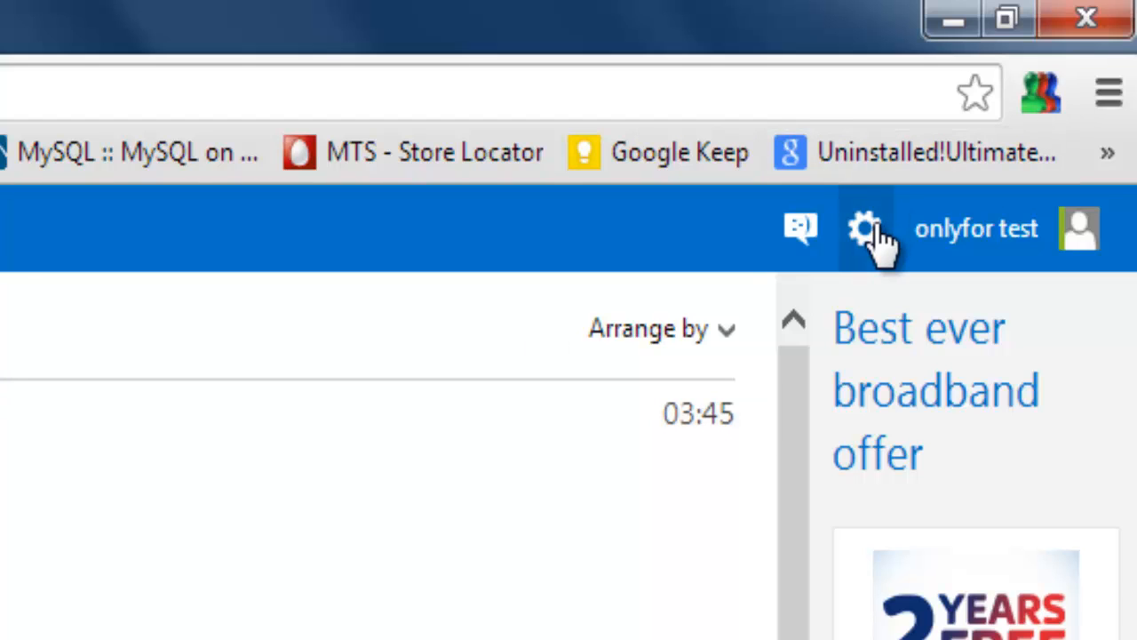
click(867, 227)
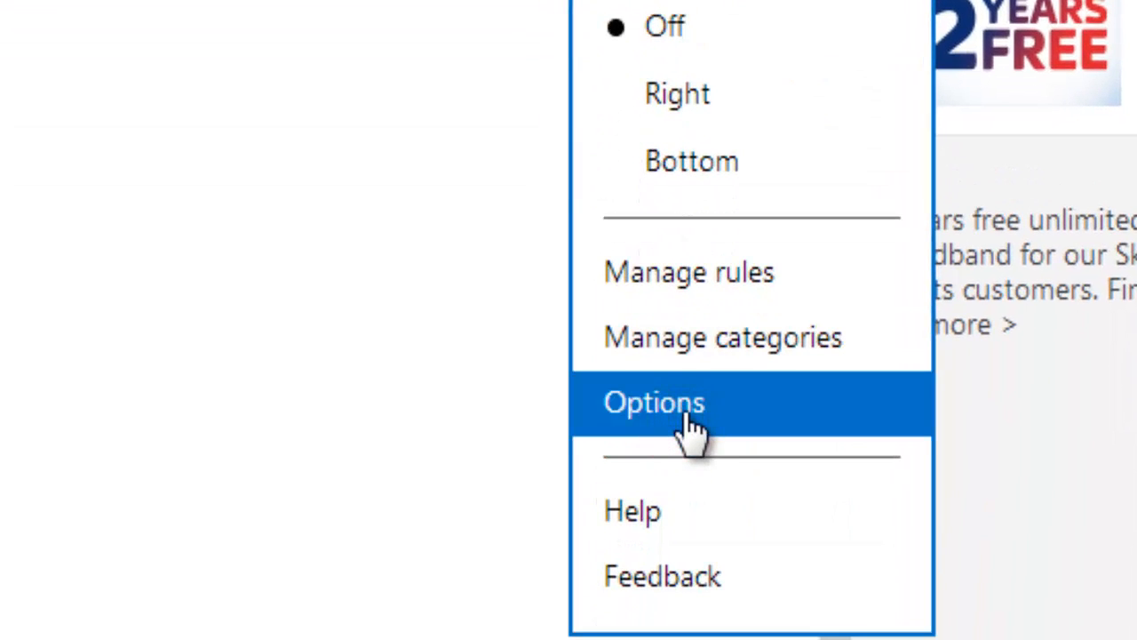
click(654, 402)
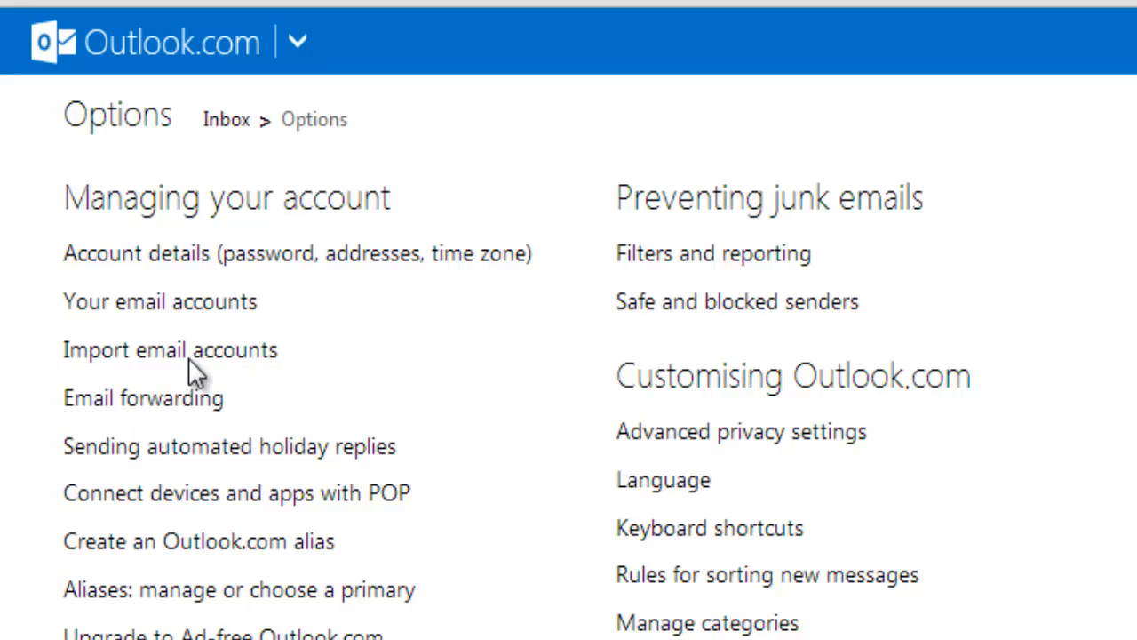
Choose Import email accounts and select Google as the source
click(169, 348)
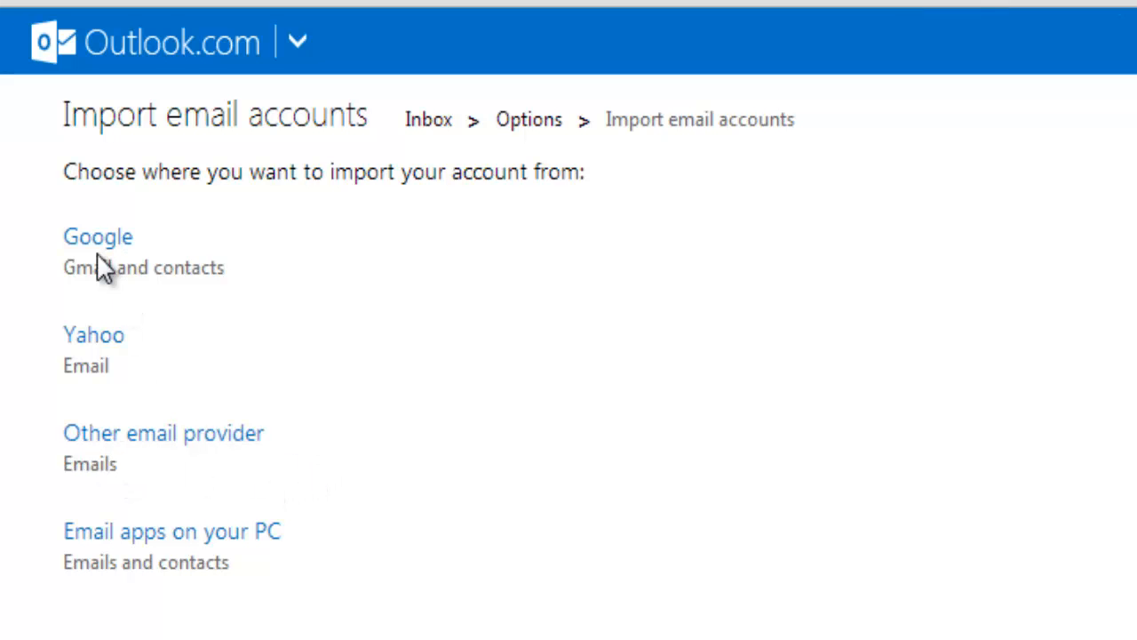
click(93, 234)
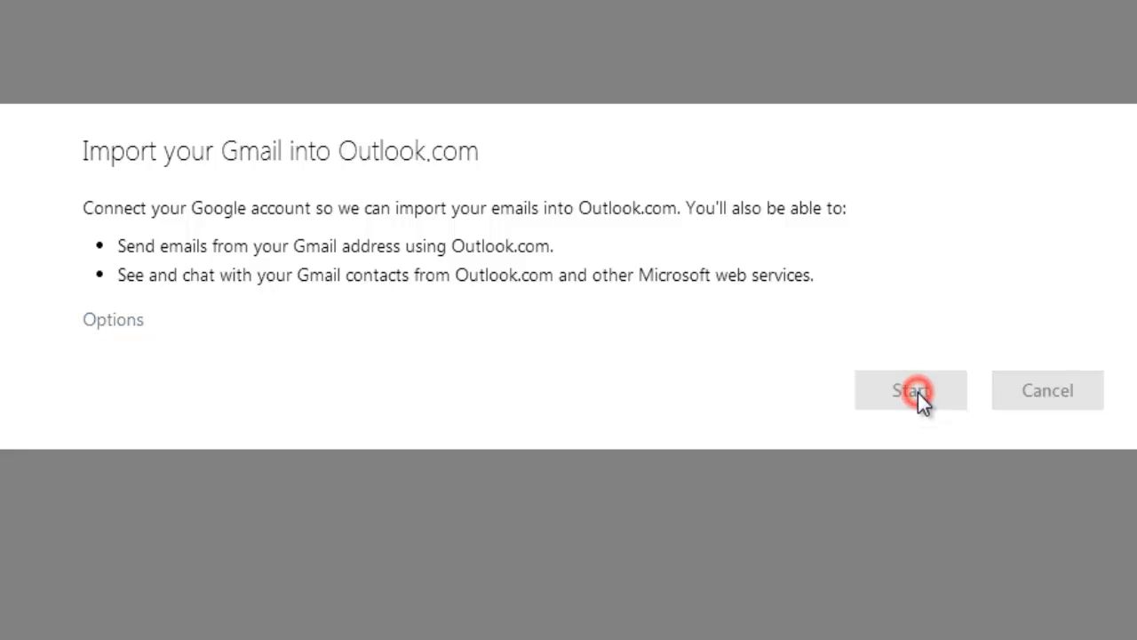
Start the Gmail import and accept Google's permission request for Microsoft access
click(911, 393)
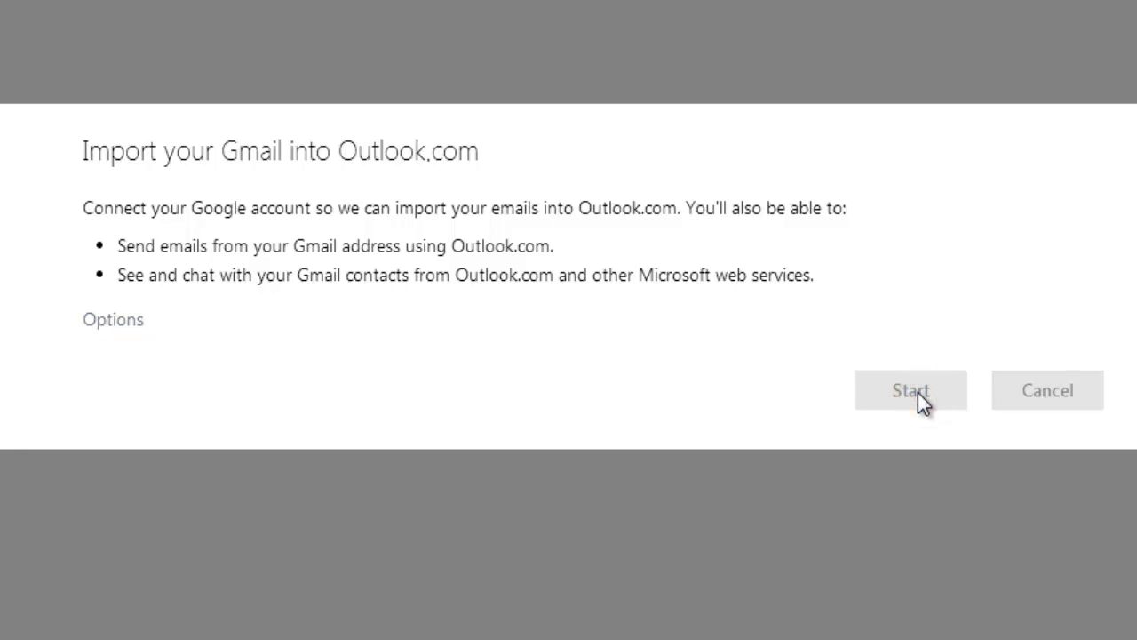
click(912, 391)
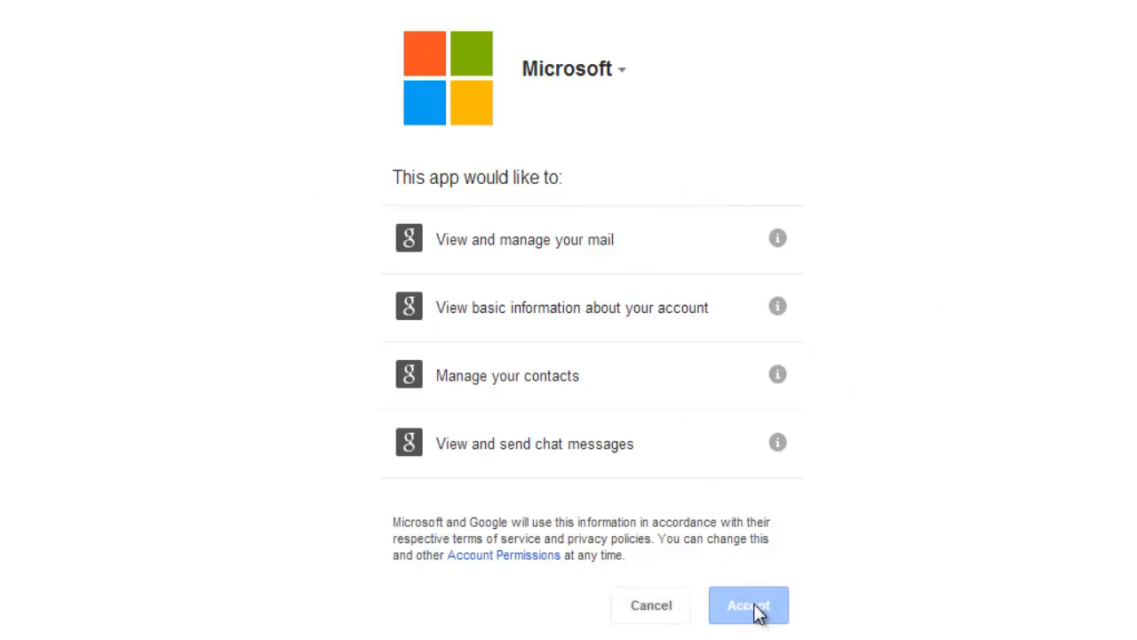
click(758, 604)
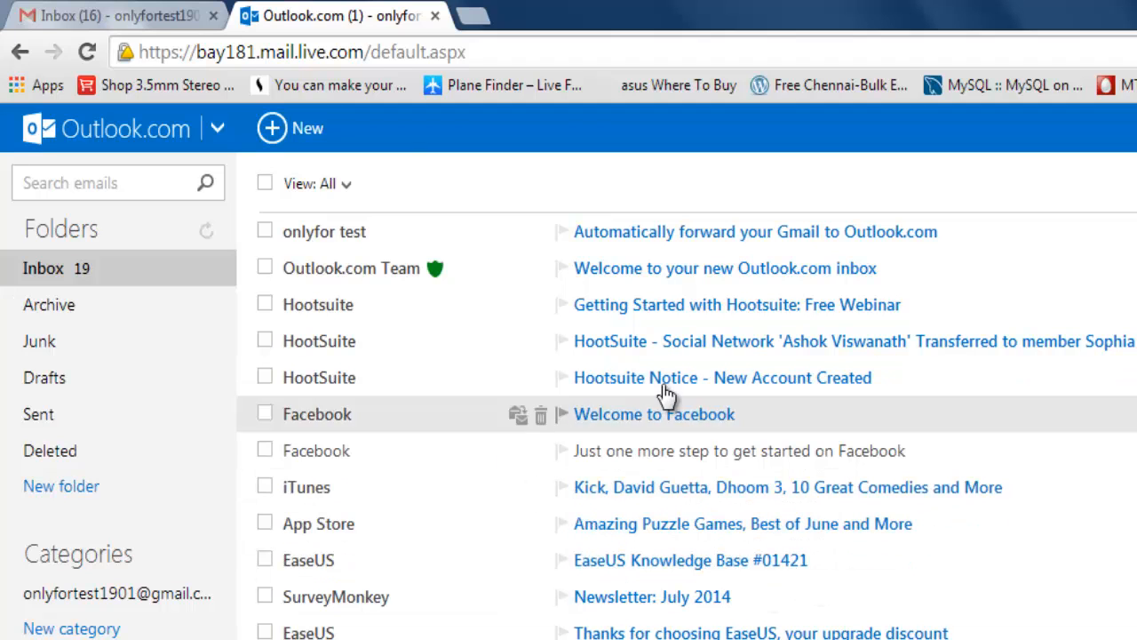
Compare with the Gmail inbox, then read the 'Automatically forward your Gmail to Outlook.com' message
click(116, 18)
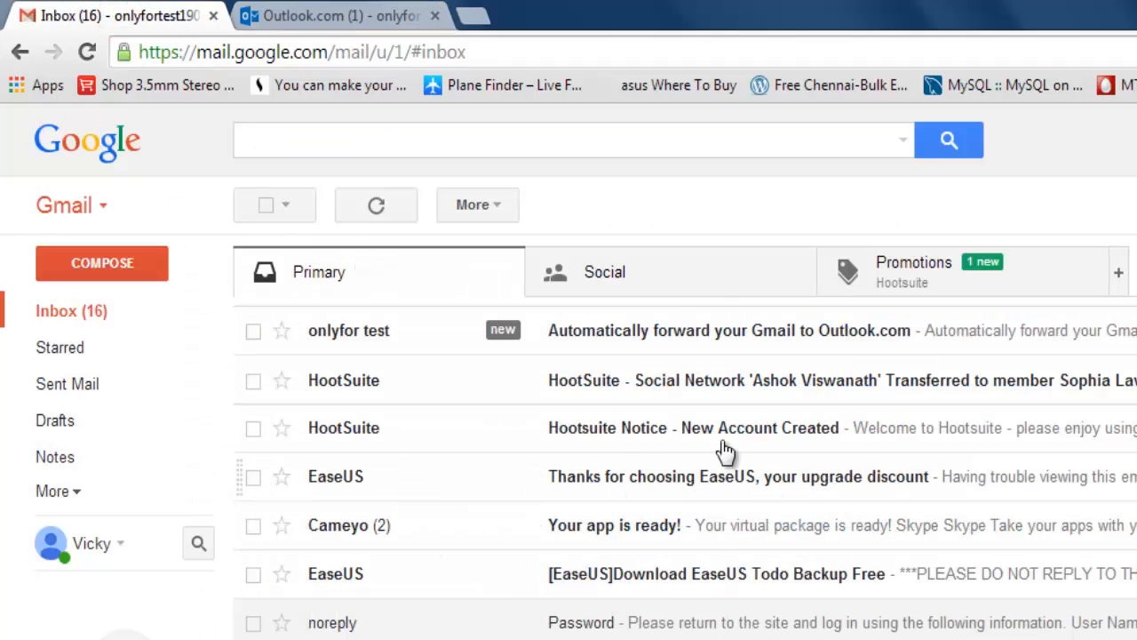
click(347, 16)
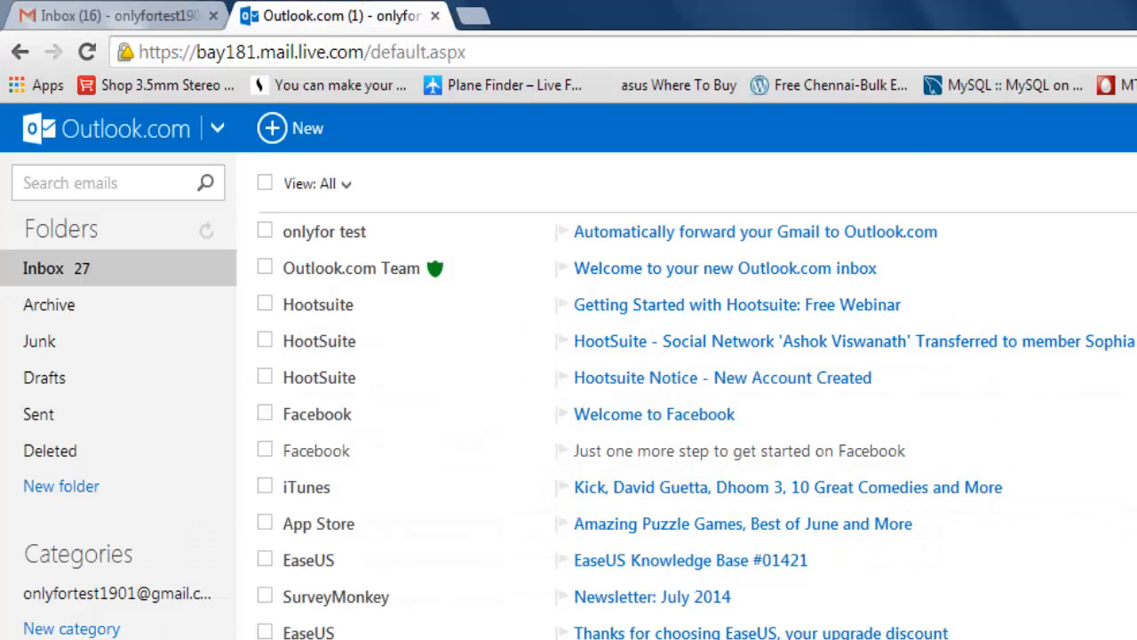
mouse_move(743, 633)
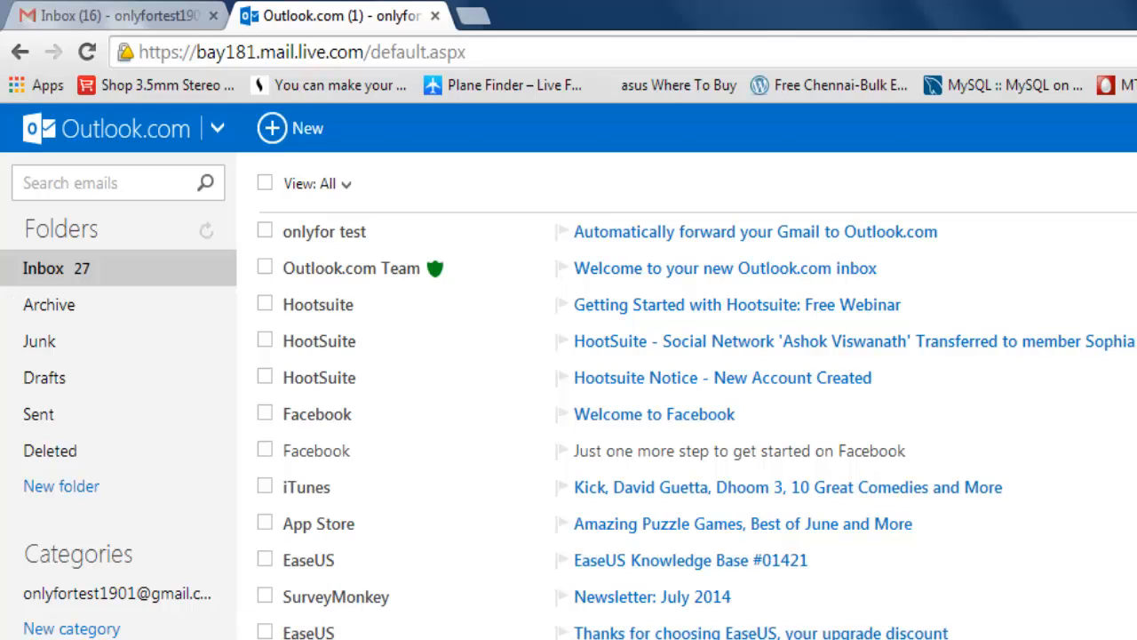
click(754, 231)
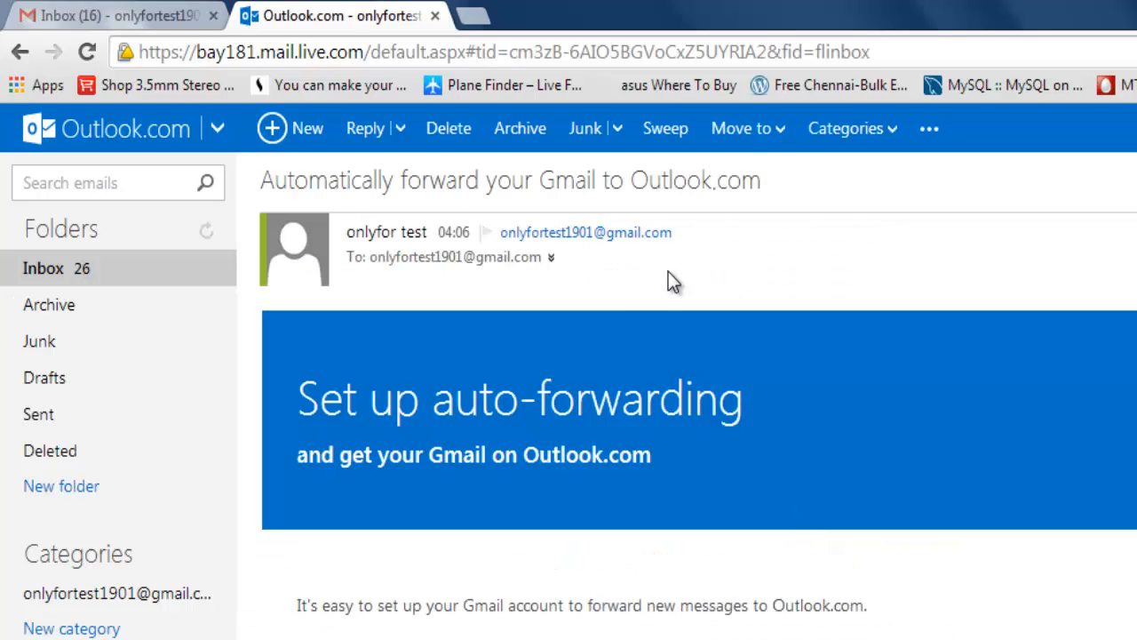
mouse_move(654, 283)
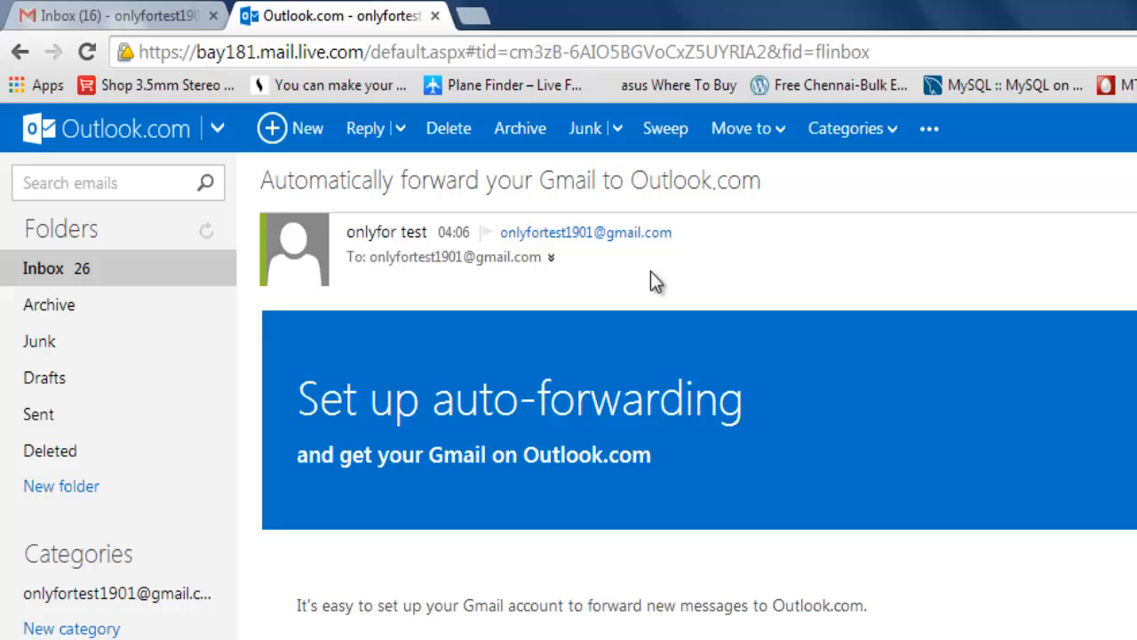